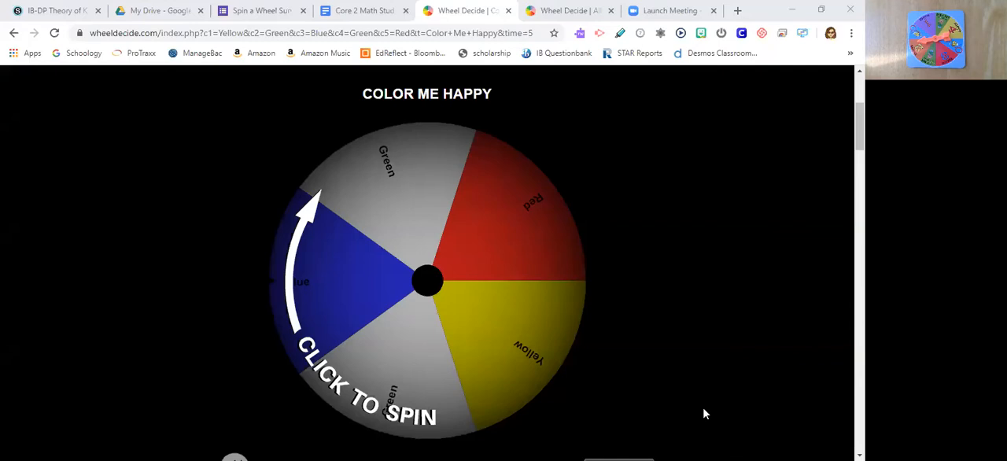
{"action": "mouse_move", "coordinate": [525, 332]}
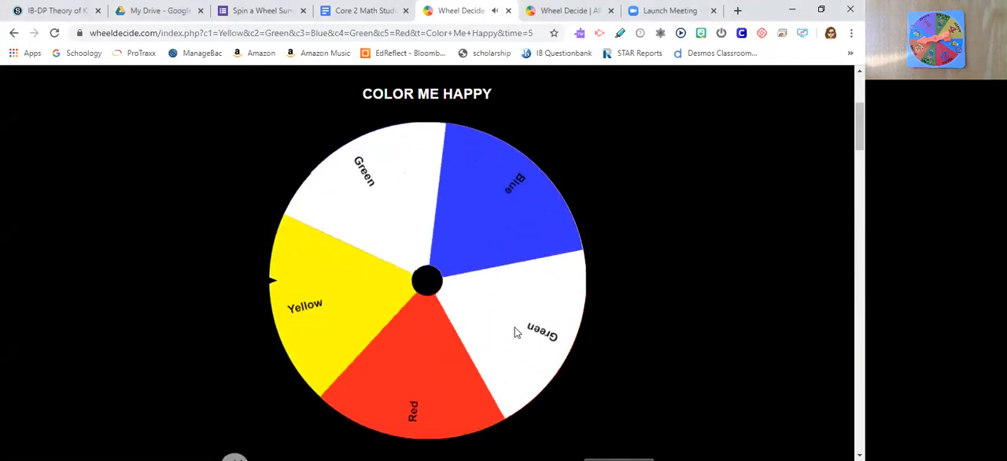
Spin the Color Me Happy wheel and let it stop on Yellow.
{"action": "left_click", "coordinate": [427, 282]}
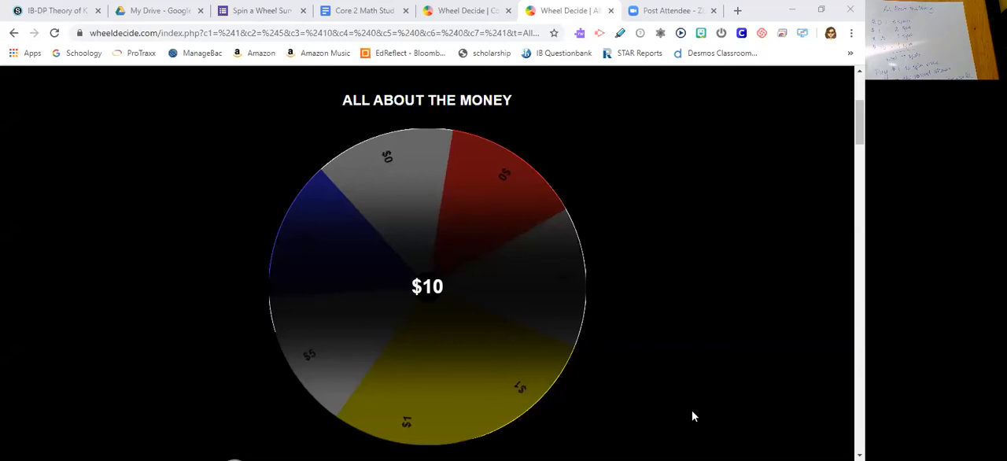
{"action": "mouse_move", "coordinate": [386, 195]}
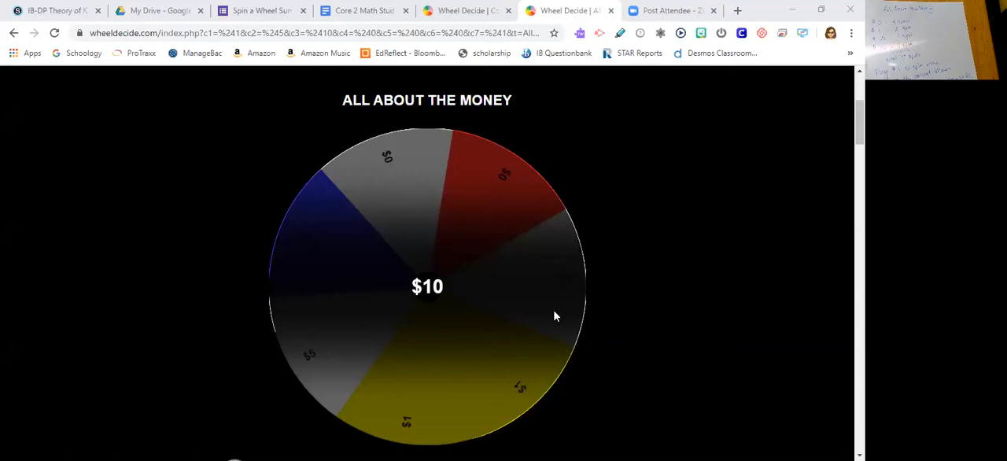
{"action": "mouse_move", "coordinate": [504, 196]}
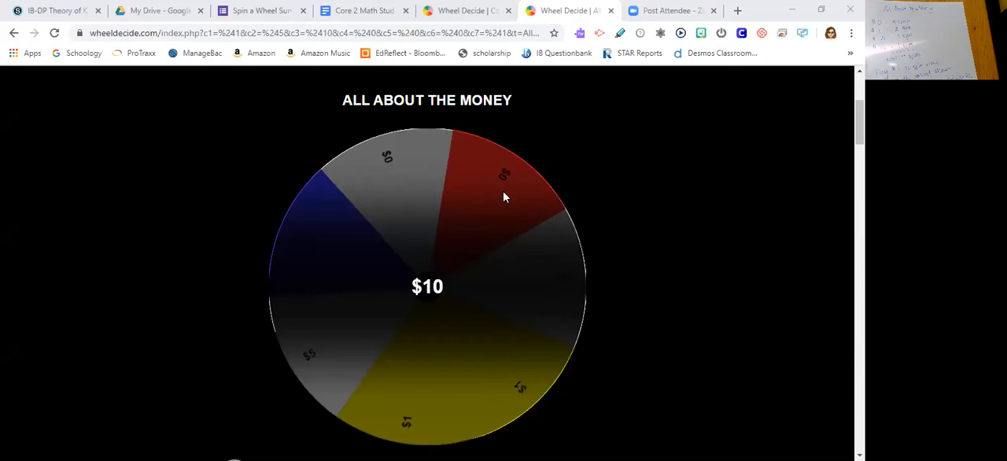
{"action": "mouse_move", "coordinate": [361, 407]}
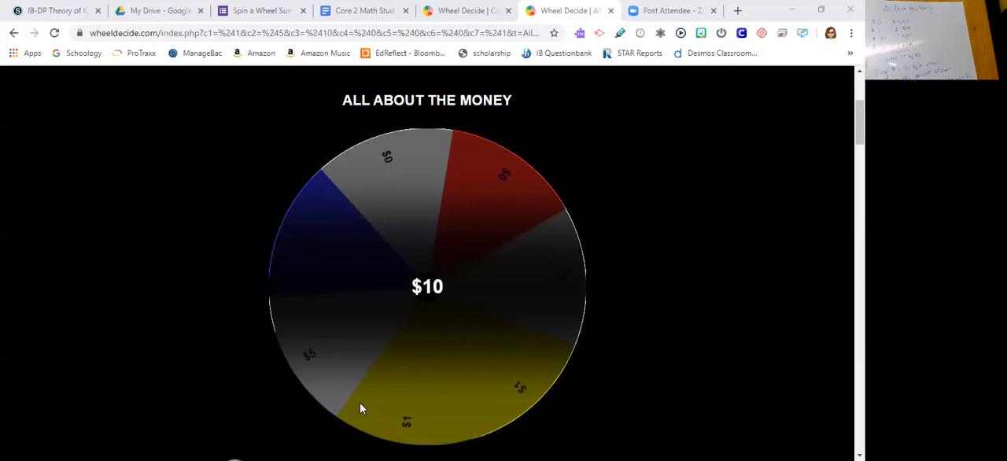
{"action": "mouse_move", "coordinate": [425, 375]}
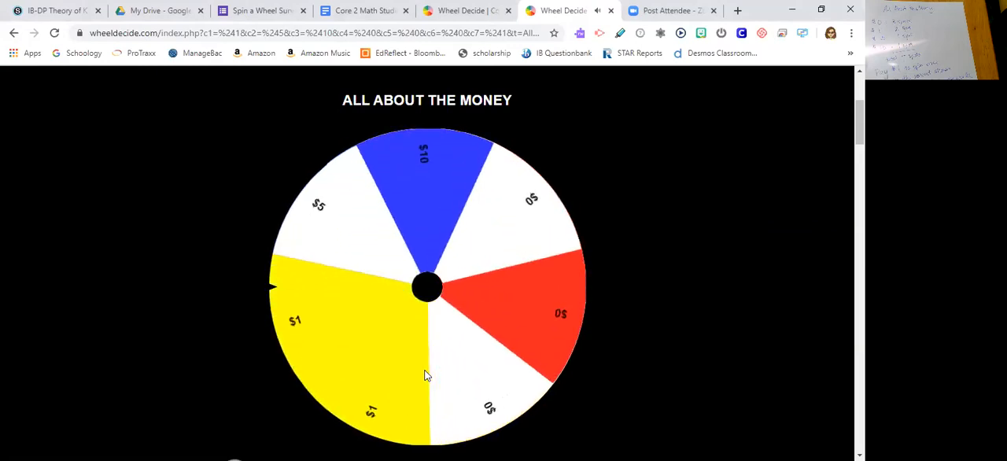
Reveal the $1 result overlay on the stopped All About the Money wheel.
{"action": "left_click", "coordinate": [427, 286]}
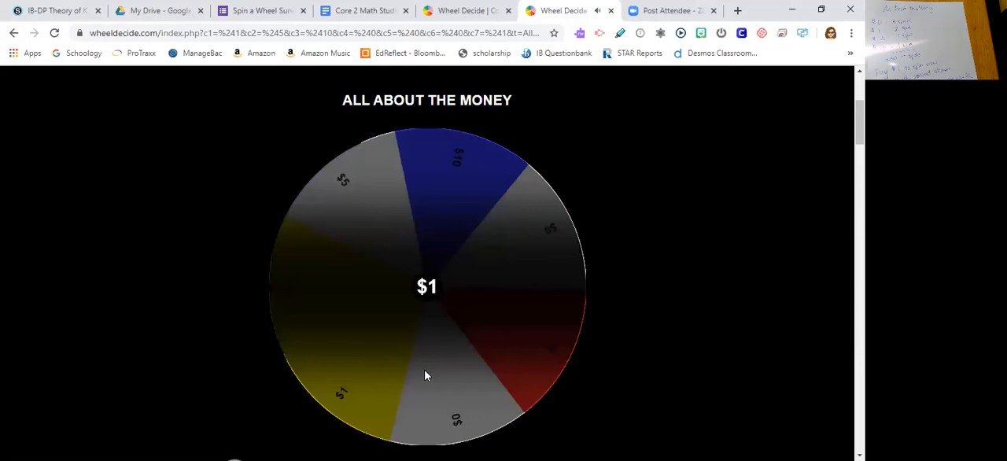
{"action": "mouse_move", "coordinate": [329, 376]}
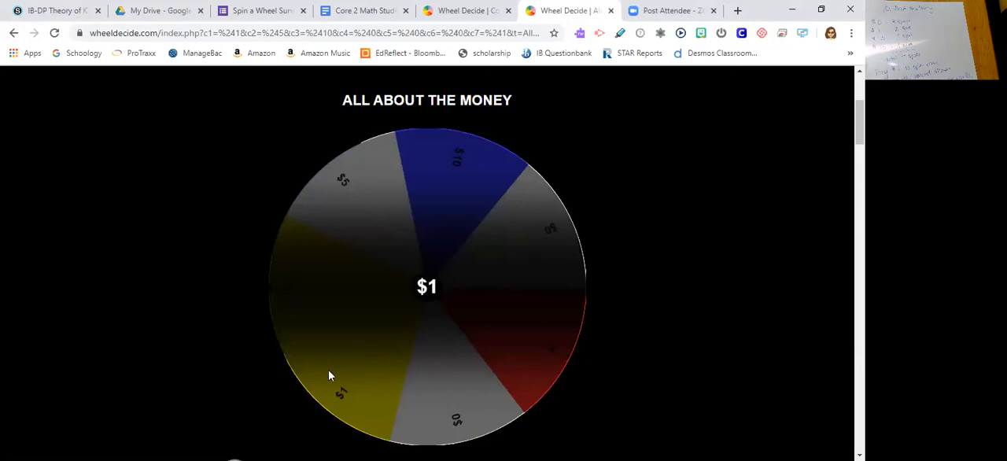
{"action": "mouse_move", "coordinate": [279, 351]}
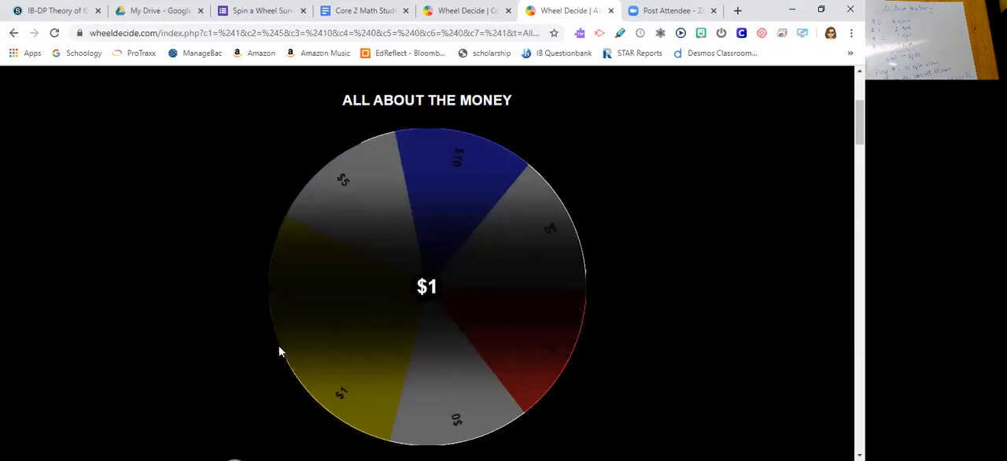
{"action": "mouse_move", "coordinate": [353, 250]}
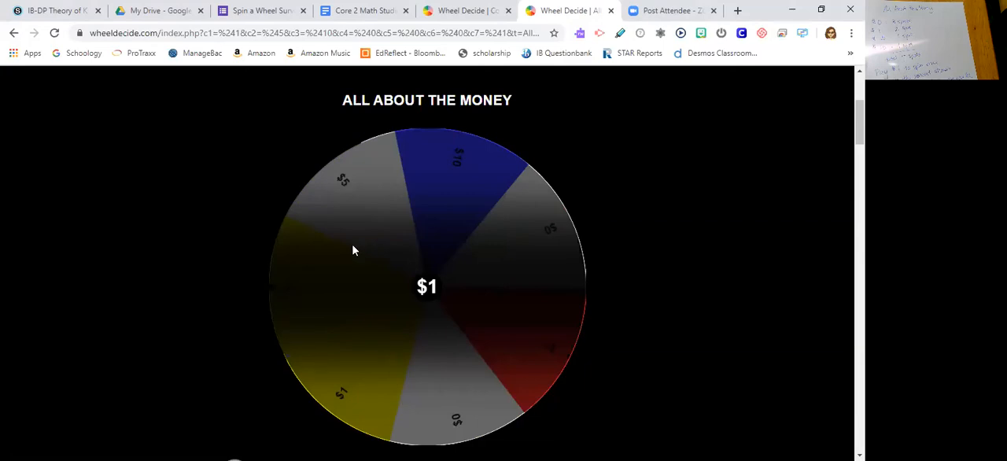
{"action": "mouse_move", "coordinate": [329, 333]}
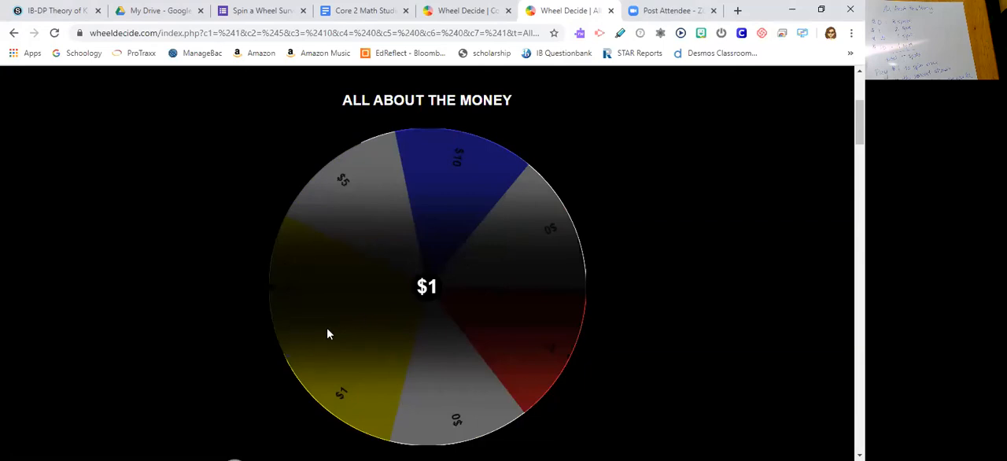
{"action": "mouse_move", "coordinate": [382, 325]}
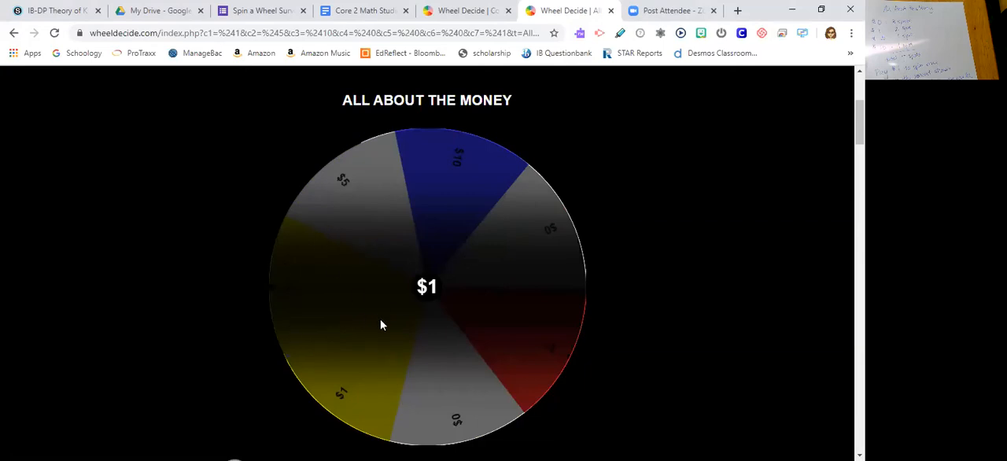
{"action": "mouse_move", "coordinate": [365, 381]}
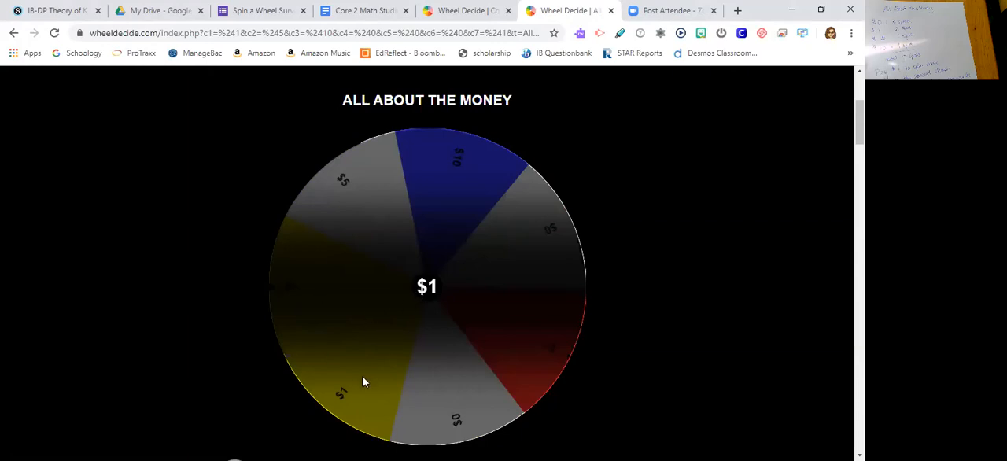
{"action": "mouse_move", "coordinate": [298, 373]}
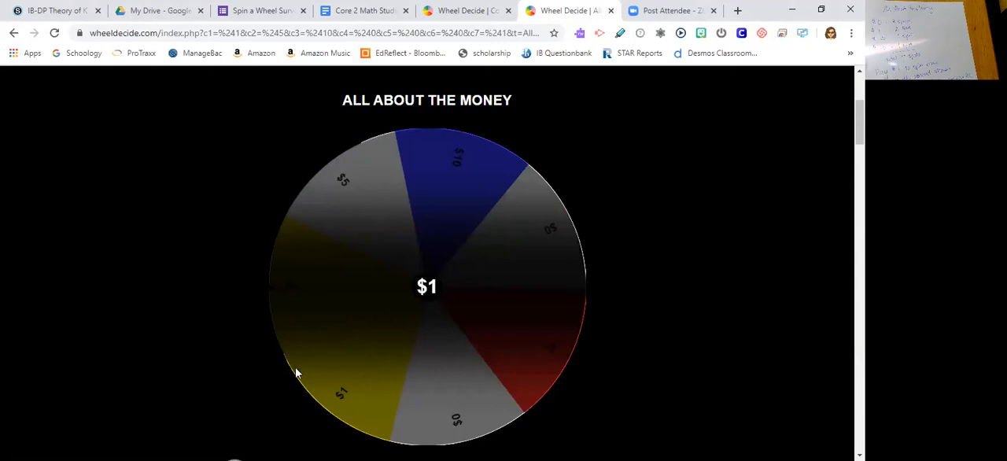